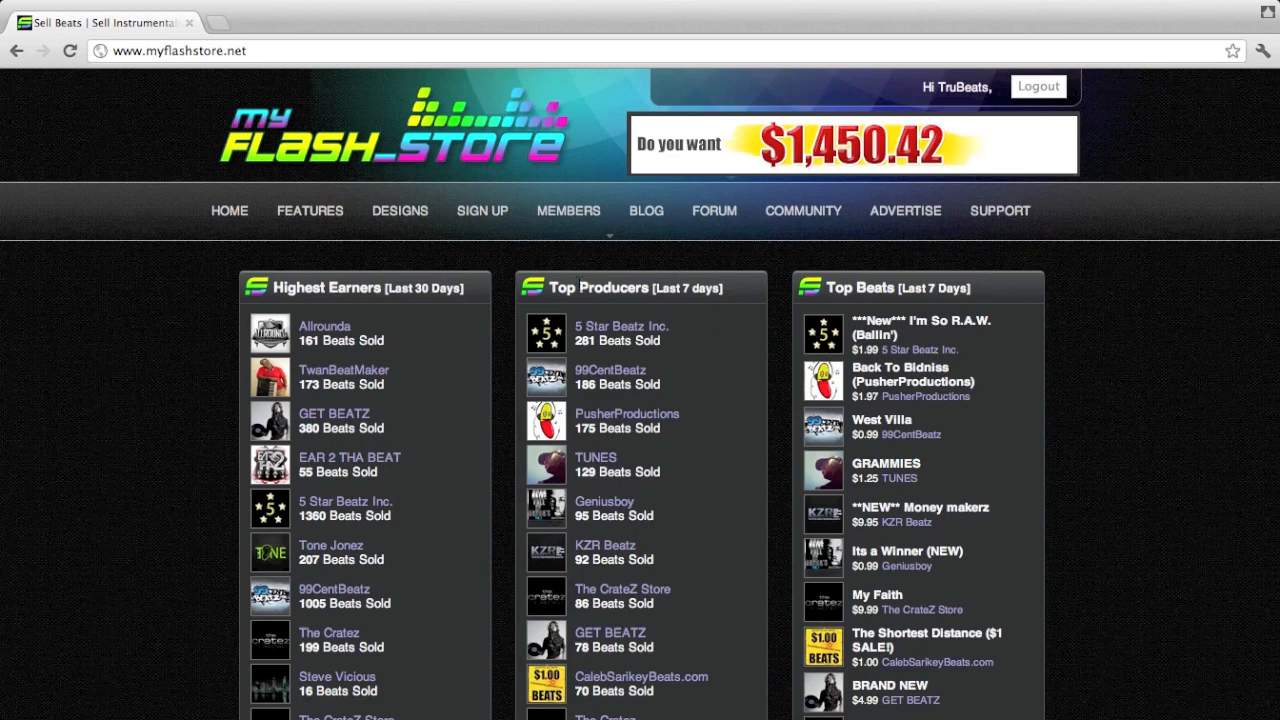
# Step: Go to Members > Beats and bring the Your Beats table into view
pyautogui.click(568, 210)
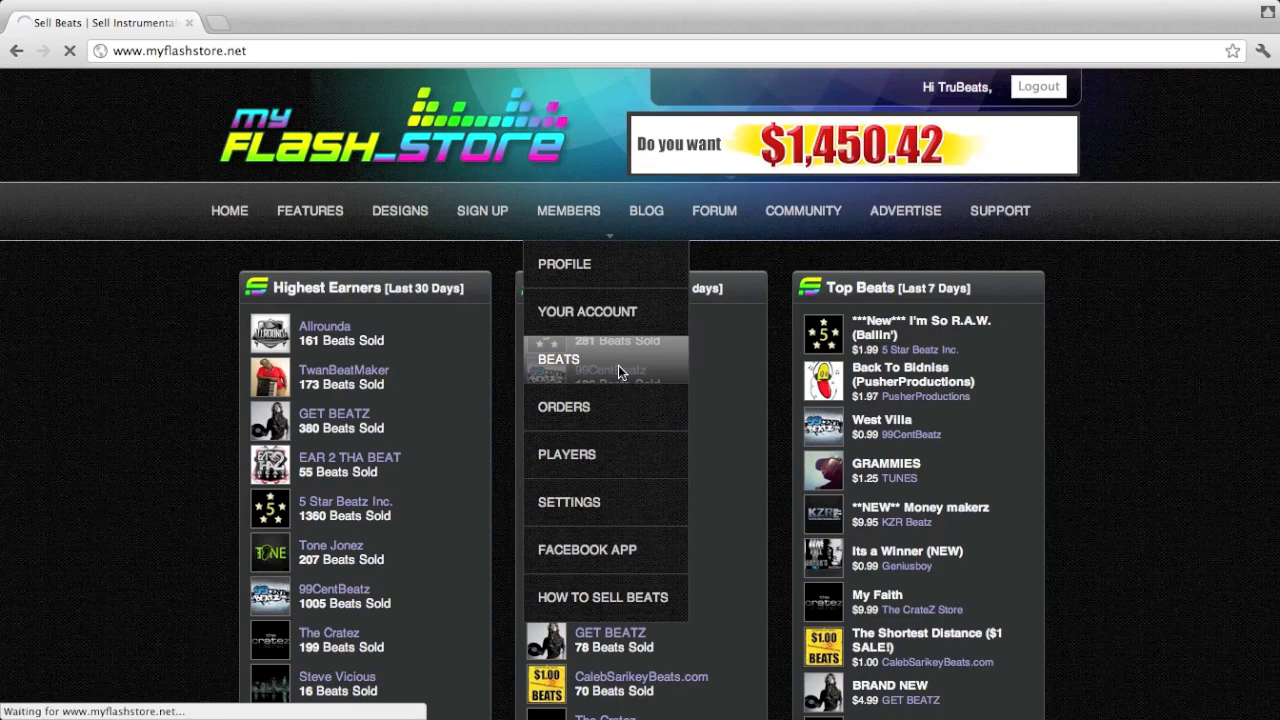
pyautogui.click(558, 358)
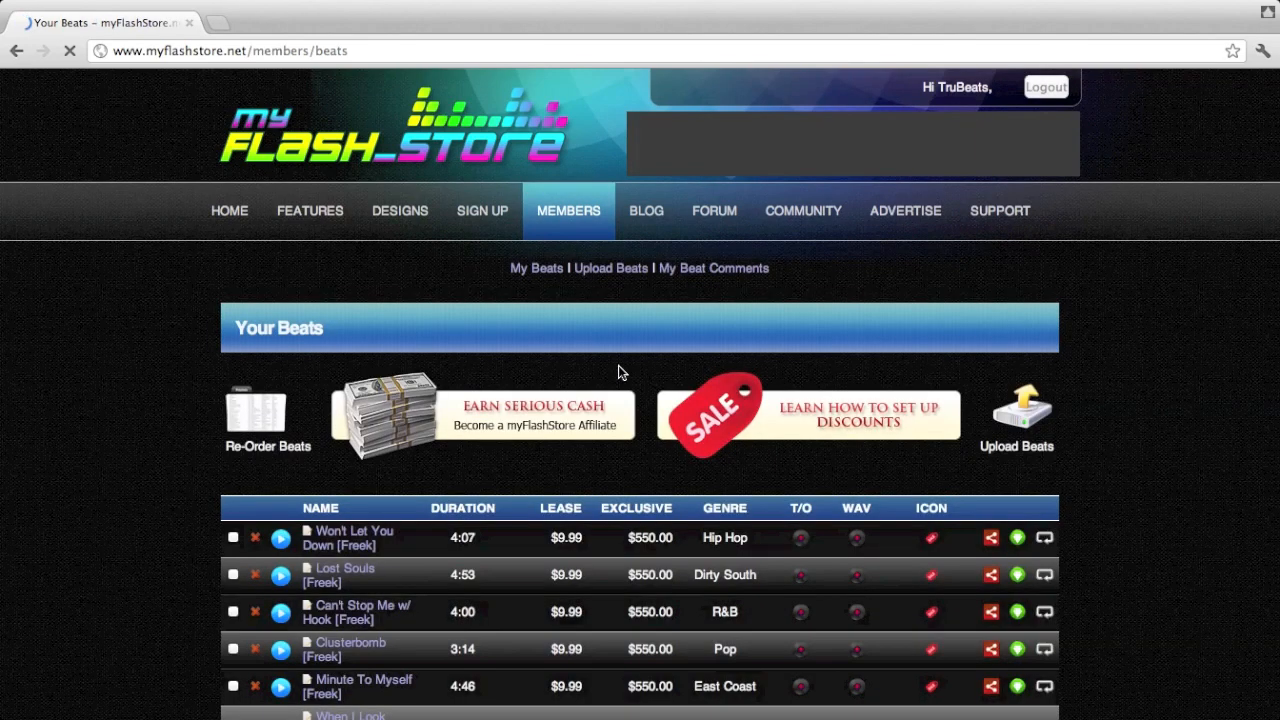
pyautogui.scroll(-3)
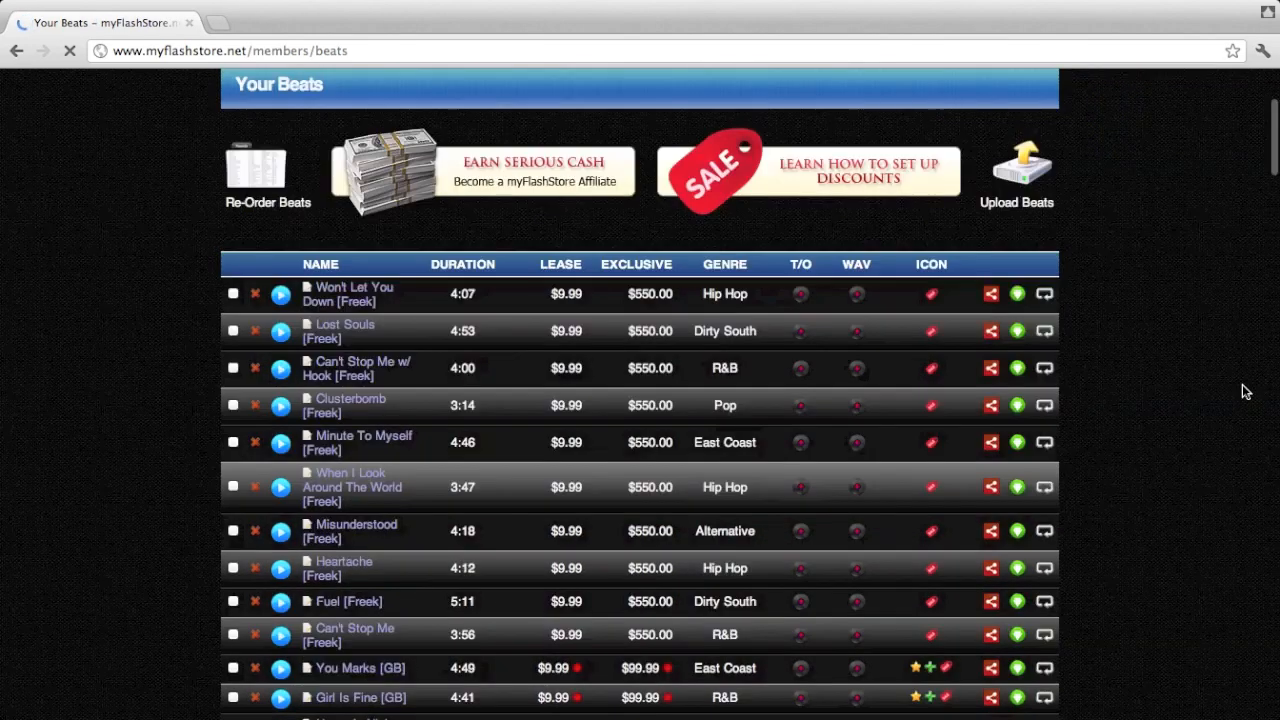
pyautogui.scroll(-3)
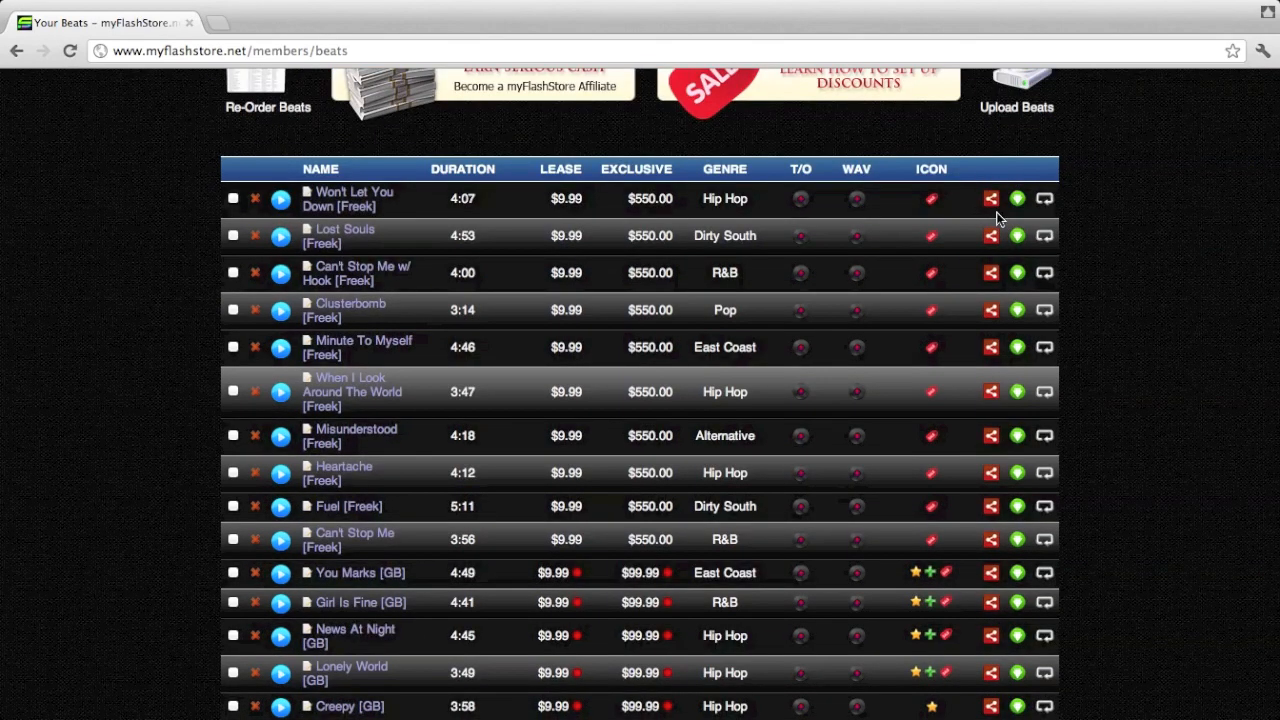
# Step: Use the share icon on the Won't Let You Down [Freek] row to show its Share popup
pyautogui.click(990, 200)
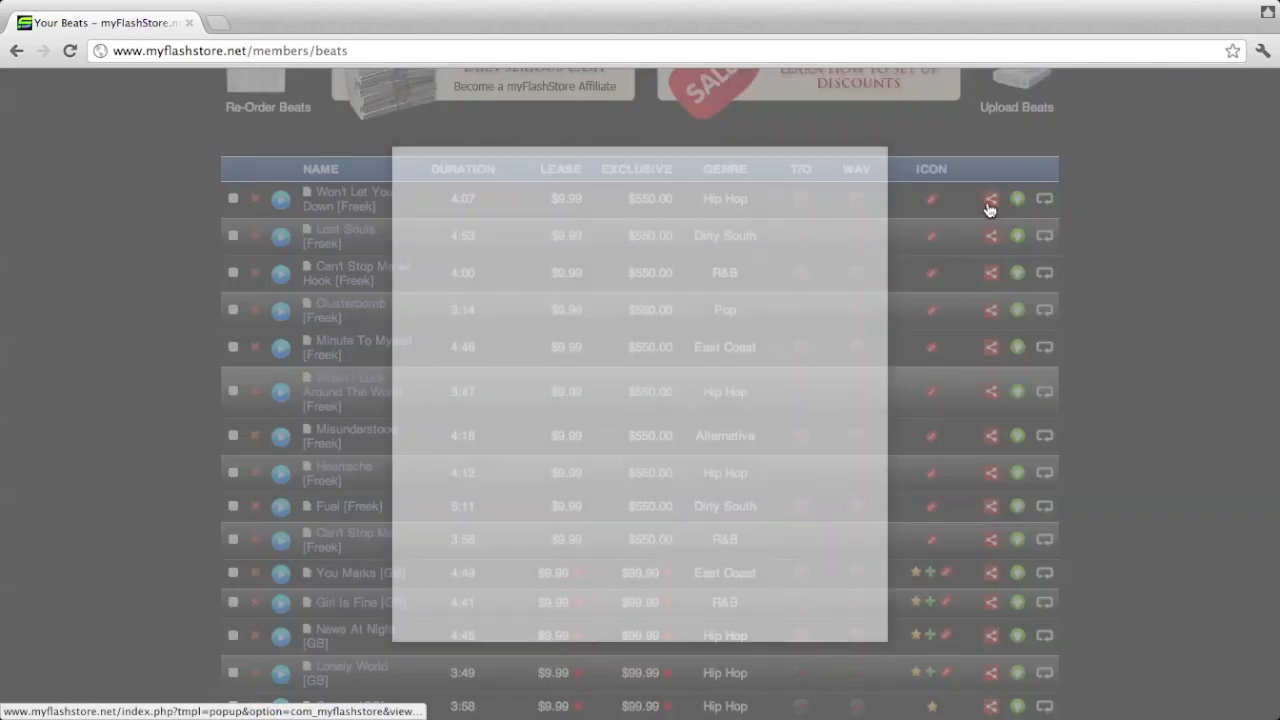
pyautogui.click(988, 198)
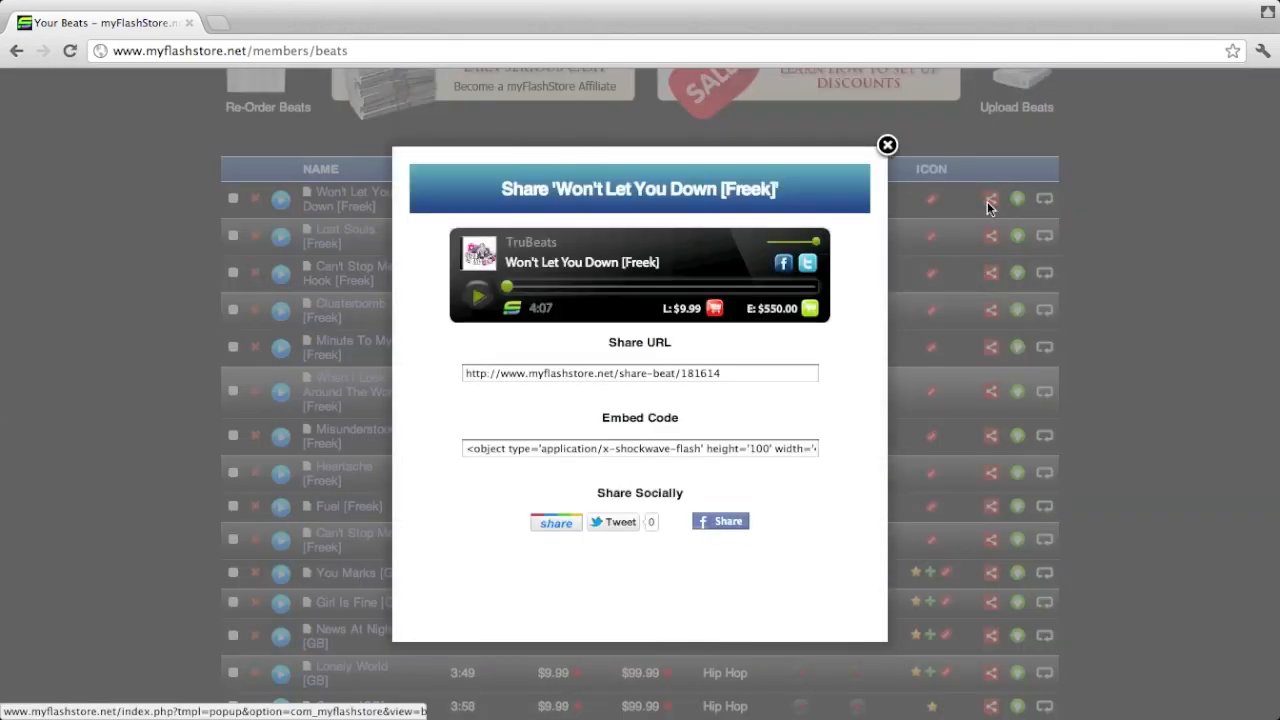
pyautogui.moveTo(456, 308)
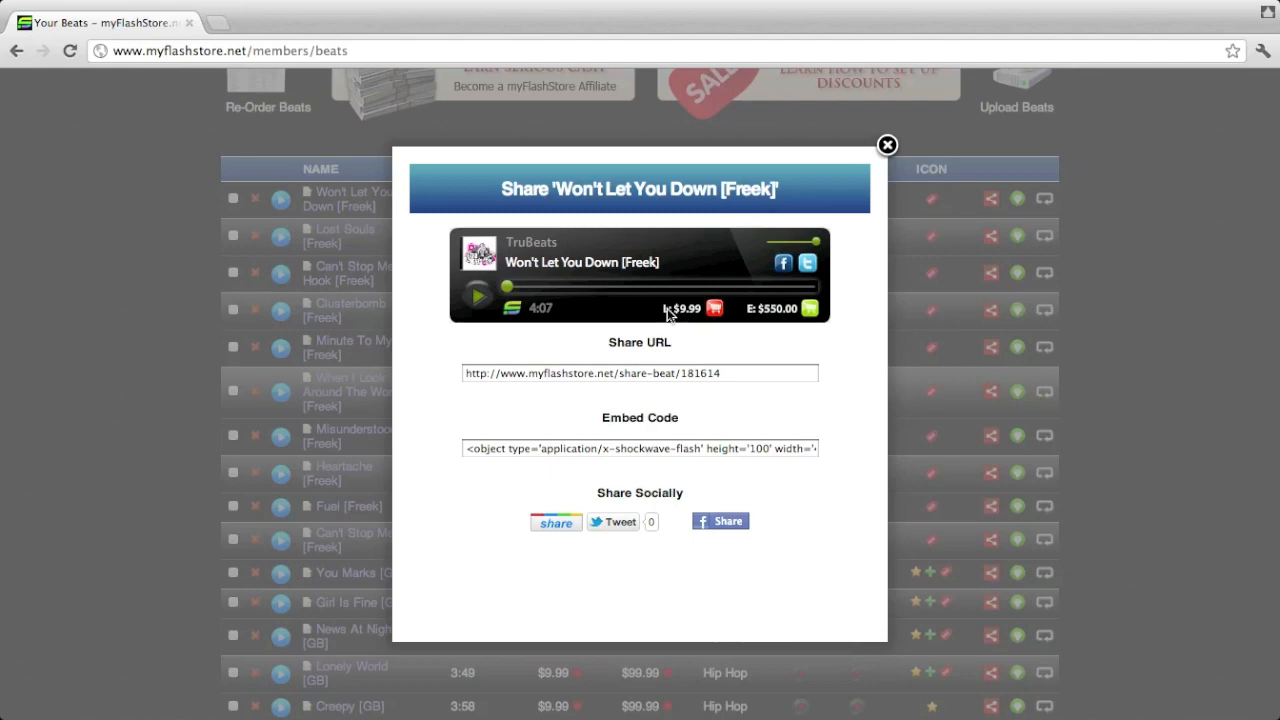
pyautogui.moveTo(756, 316)
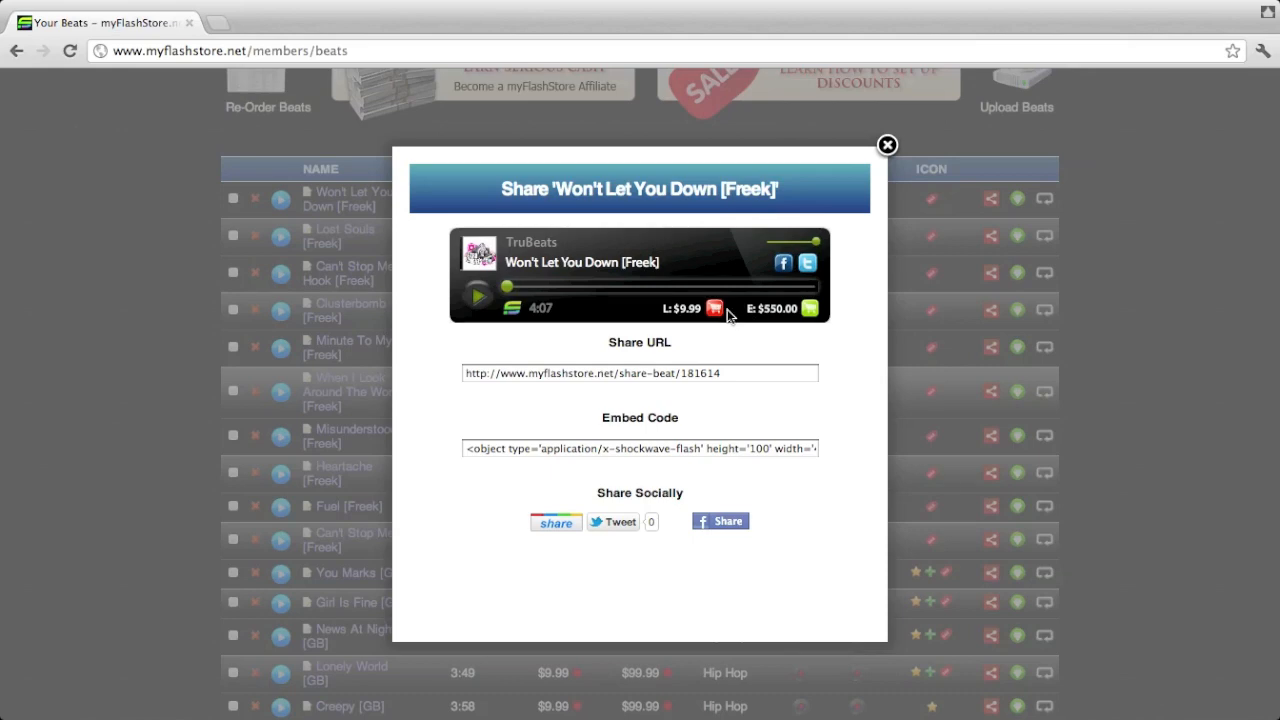
pyautogui.moveTo(708, 316)
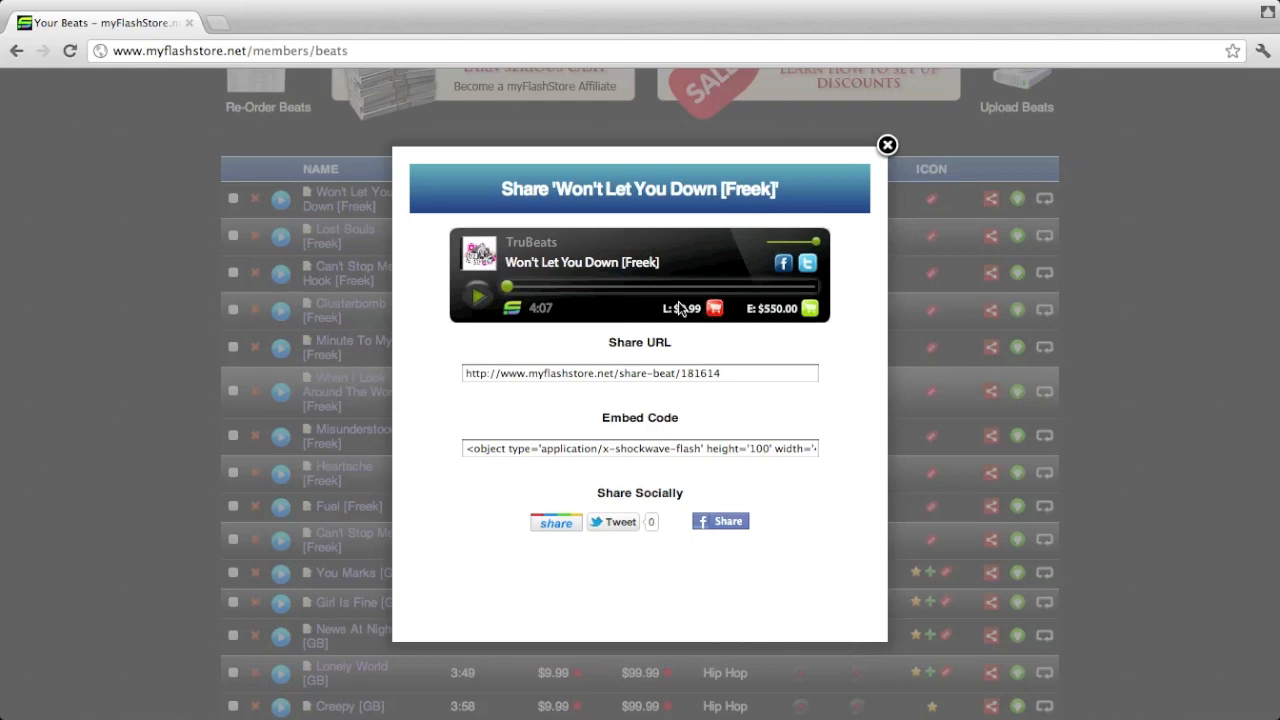
pyautogui.moveTo(672, 332)
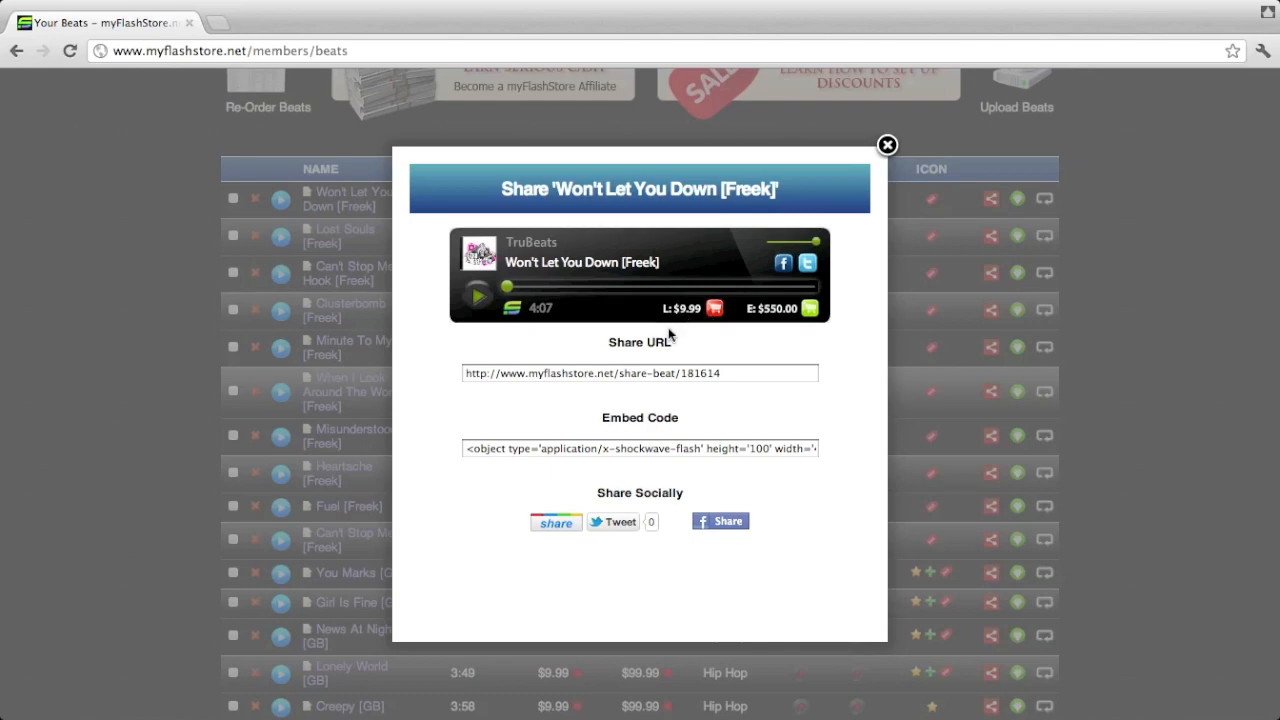
pyautogui.moveTo(516, 348)
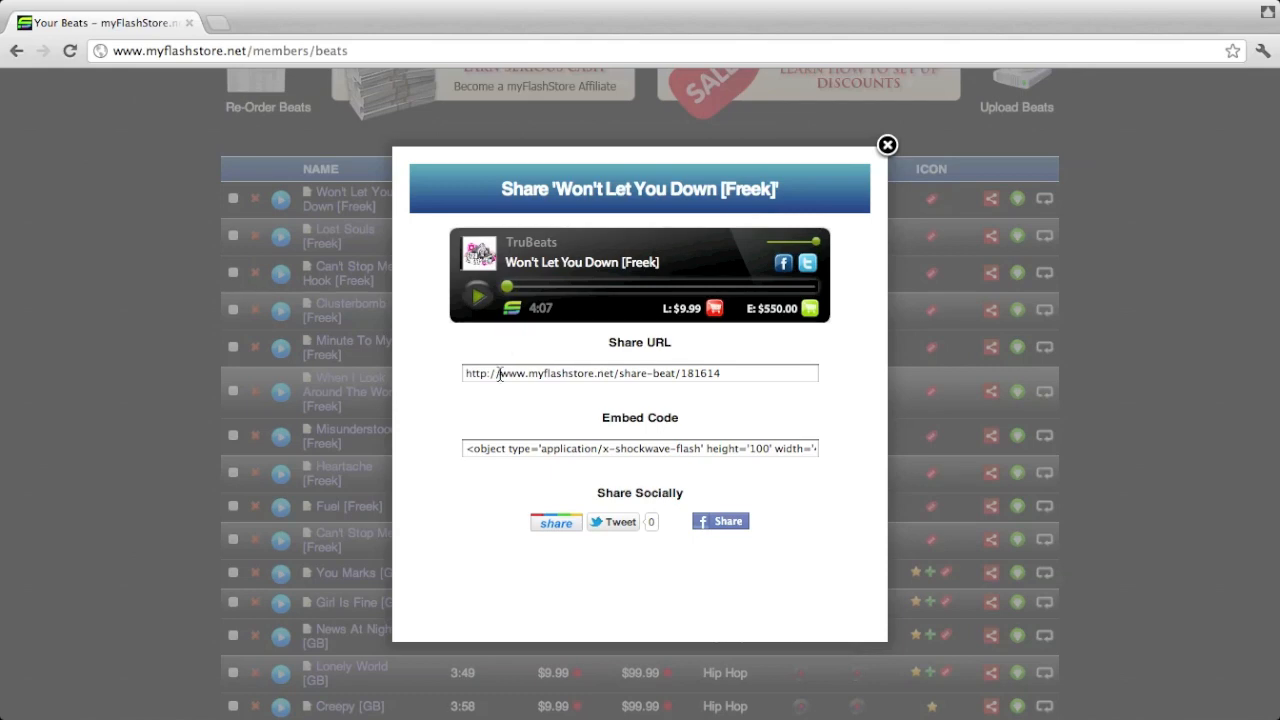
# Step: Select the beat's Share URL and launch the Facebook Share popup
pyautogui.click(640, 374)
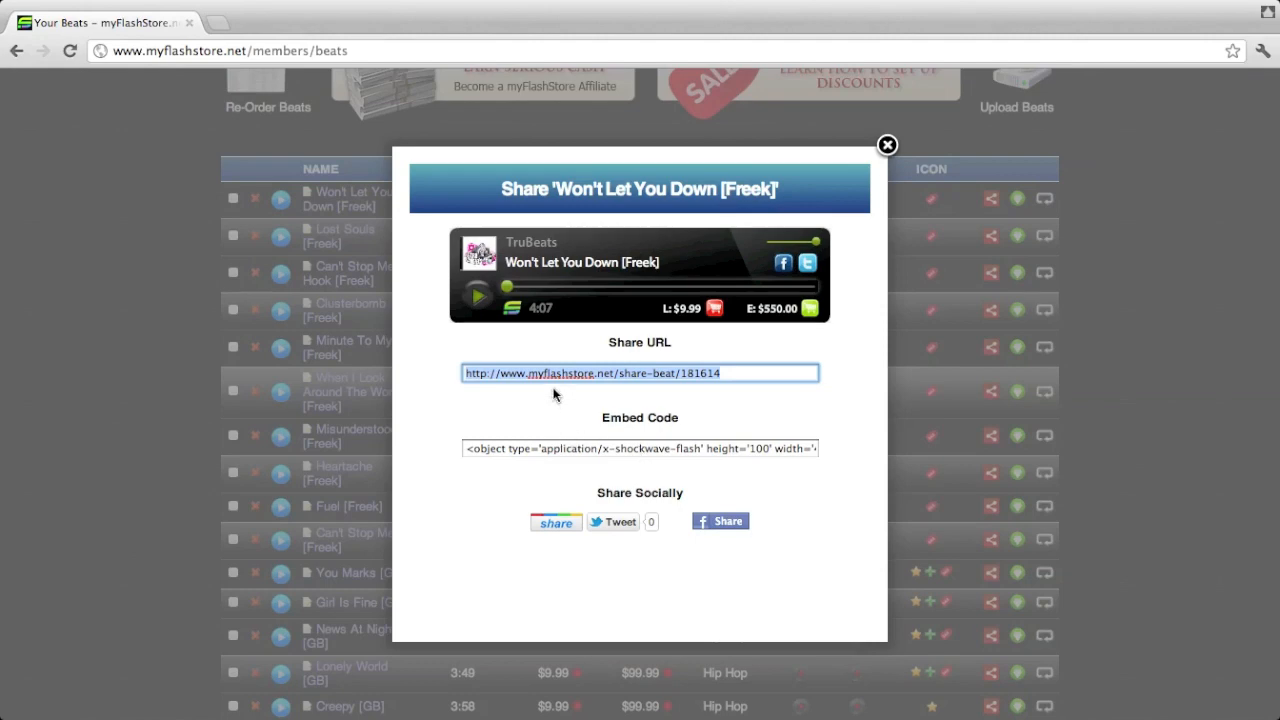
pyautogui.click(640, 448)
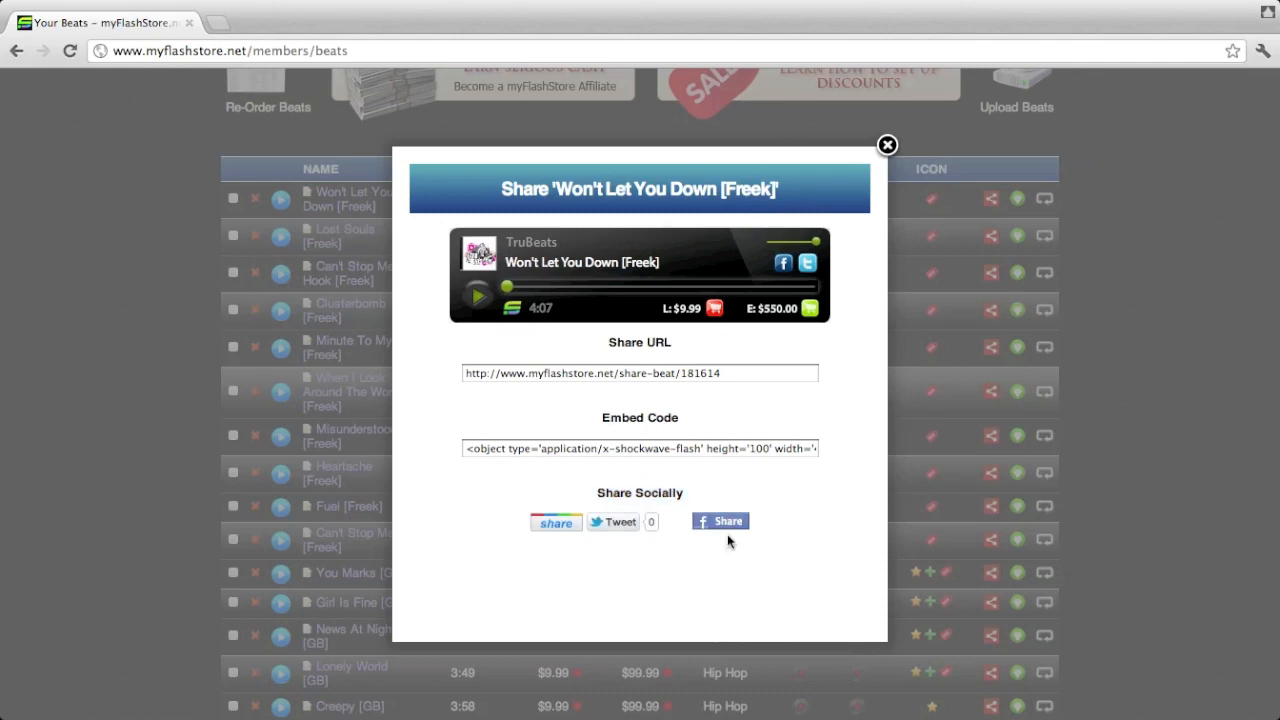
pyautogui.moveTo(556, 528)
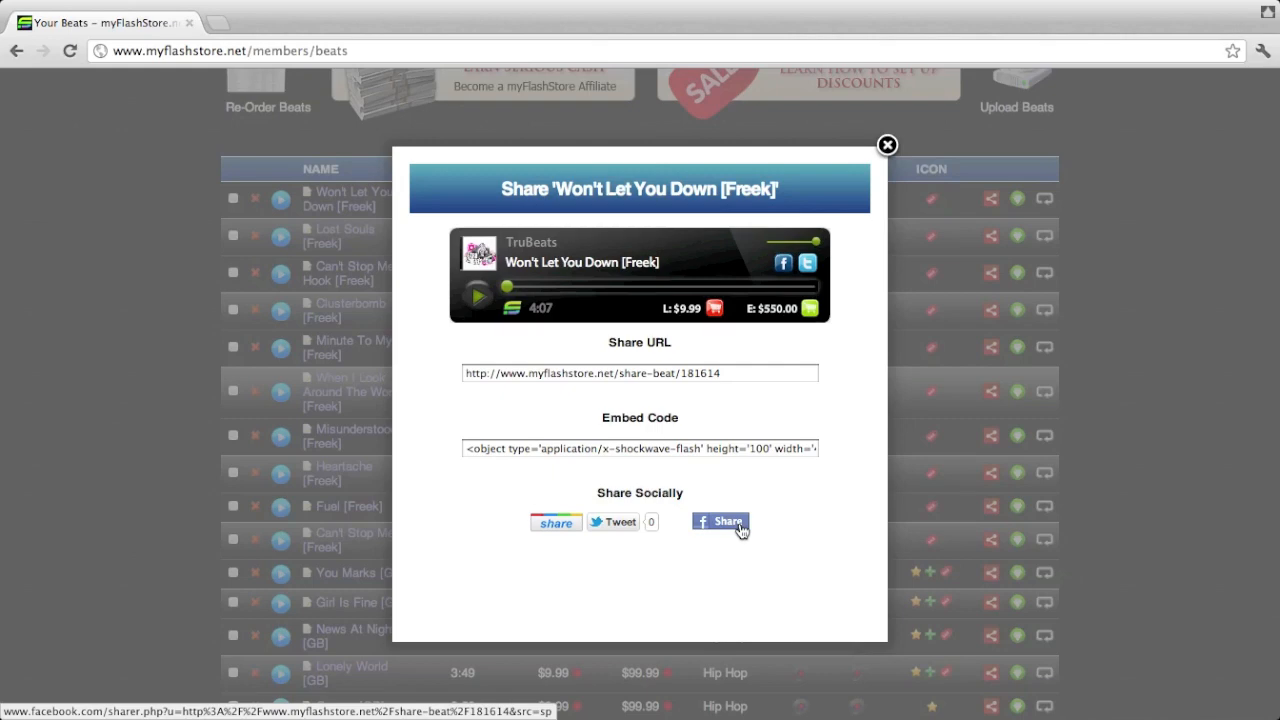
pyautogui.click(716, 520)
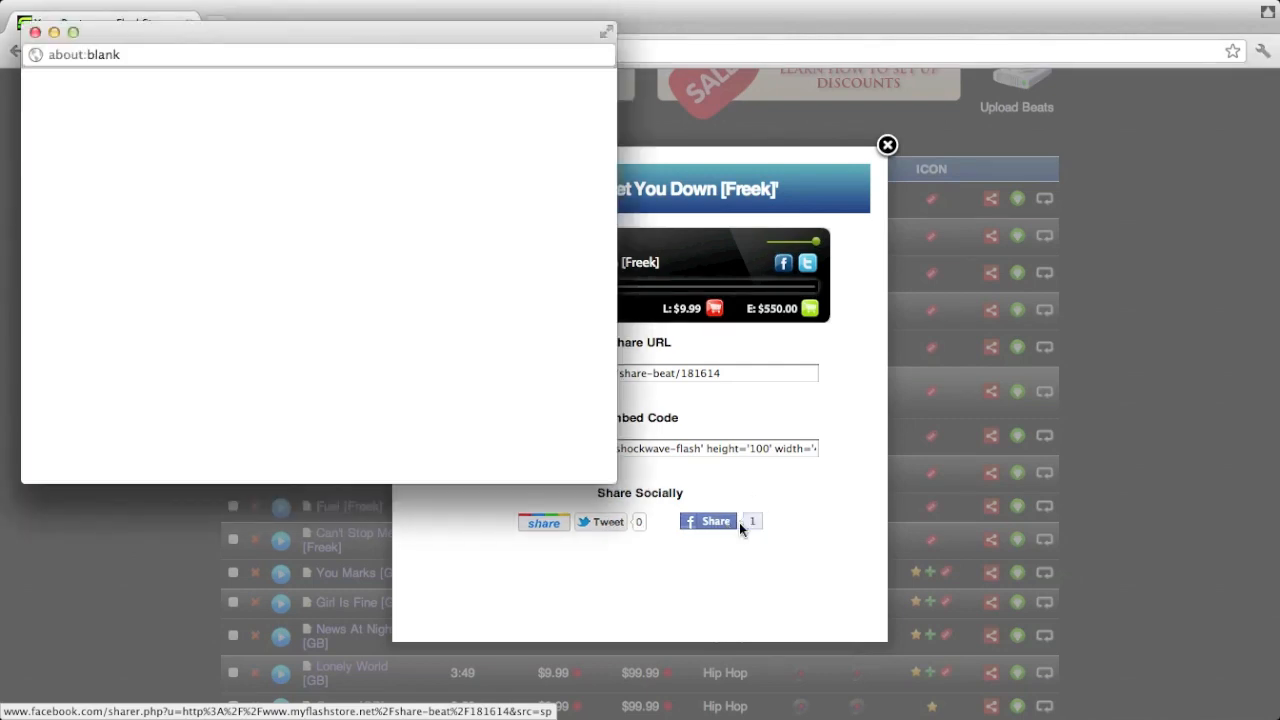
# Step: Post the link on Producer Page 101 instead of your Wall with 'Listen to this hot beat'
pyautogui.click(708, 520)
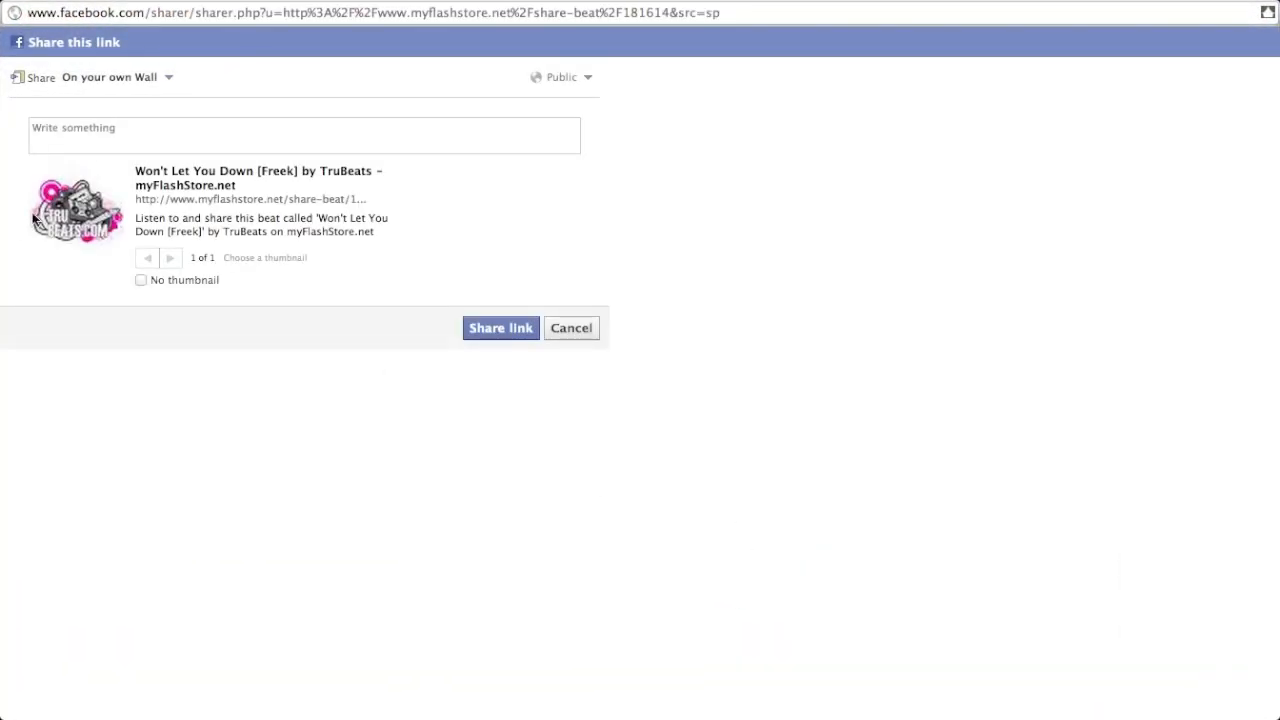
pyautogui.click(122, 76)
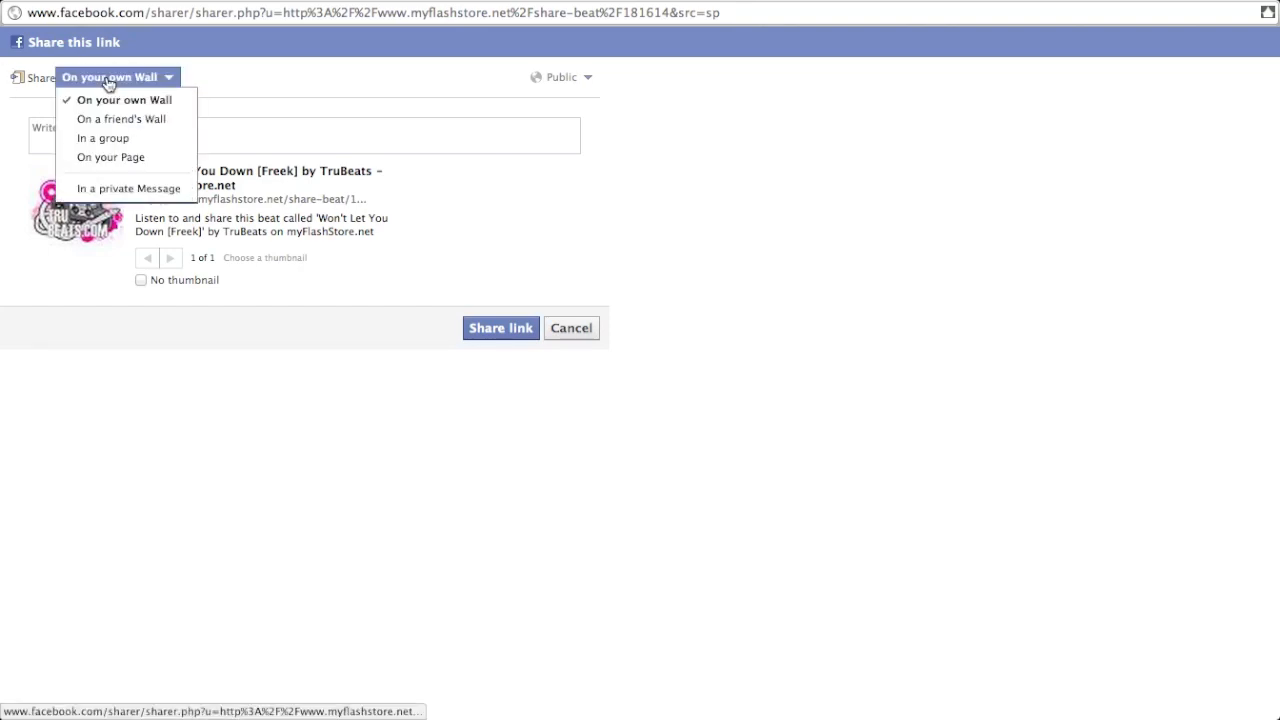
pyautogui.click(112, 156)
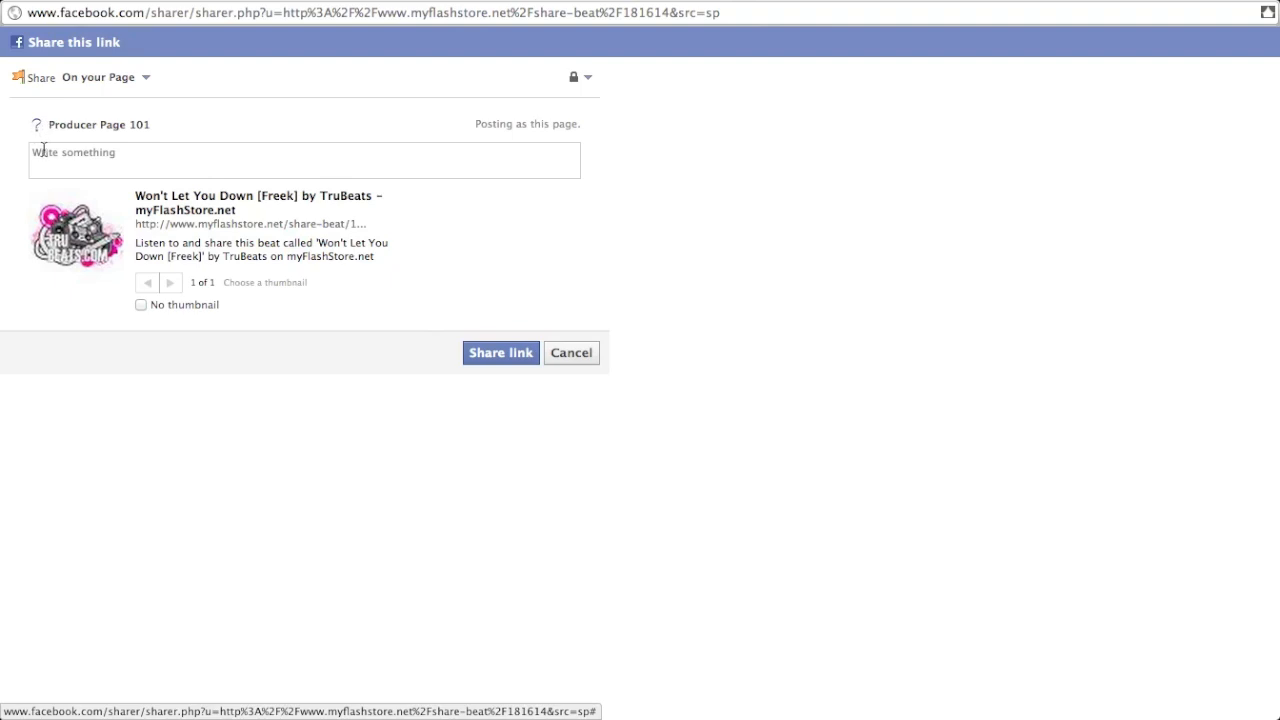
pyautogui.write('Listen to this hot')
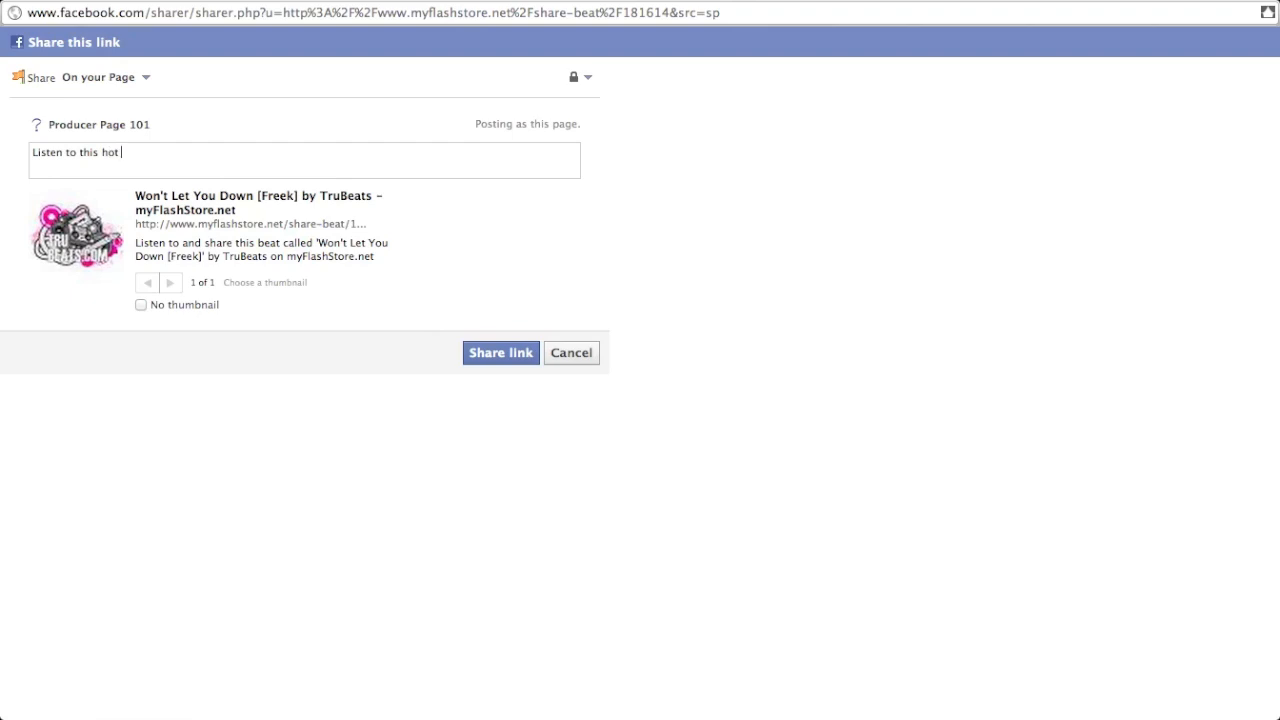
pyautogui.click(500, 352)
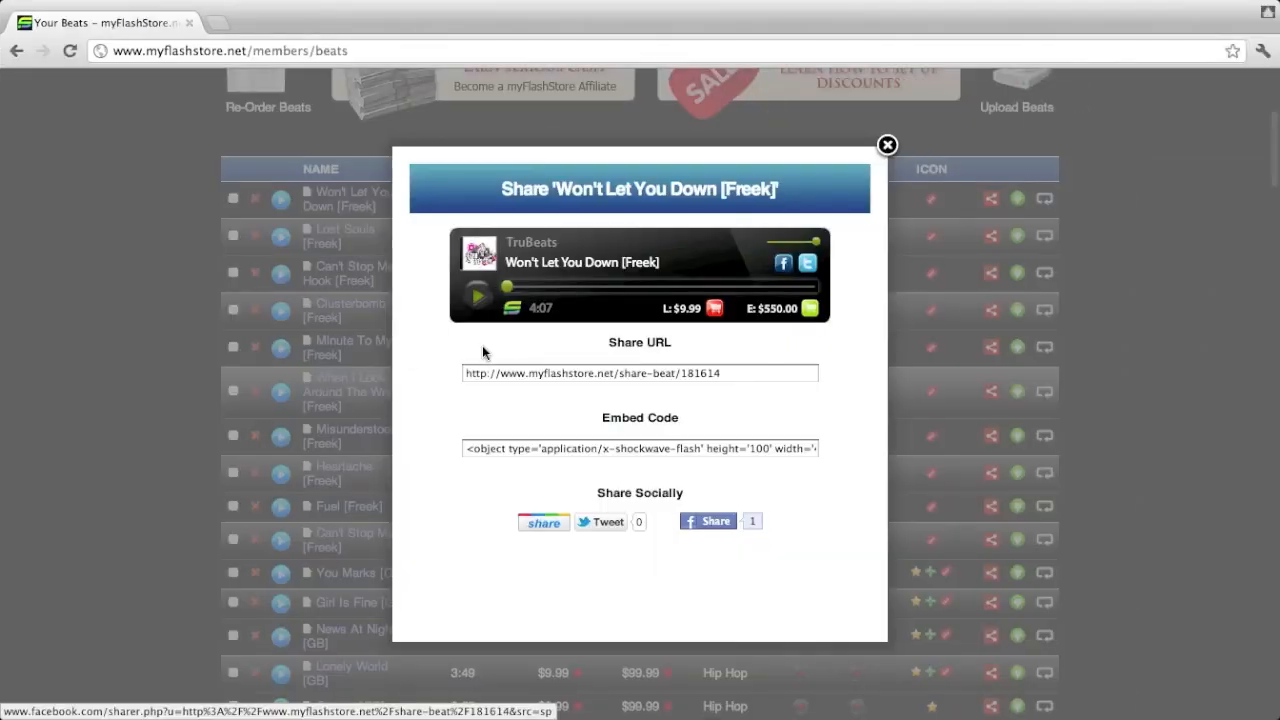
# Step: Visit Producer Page 101 on facebook.com and play then stop the embedded TruBeats player in the post
pyautogui.click(708, 520)
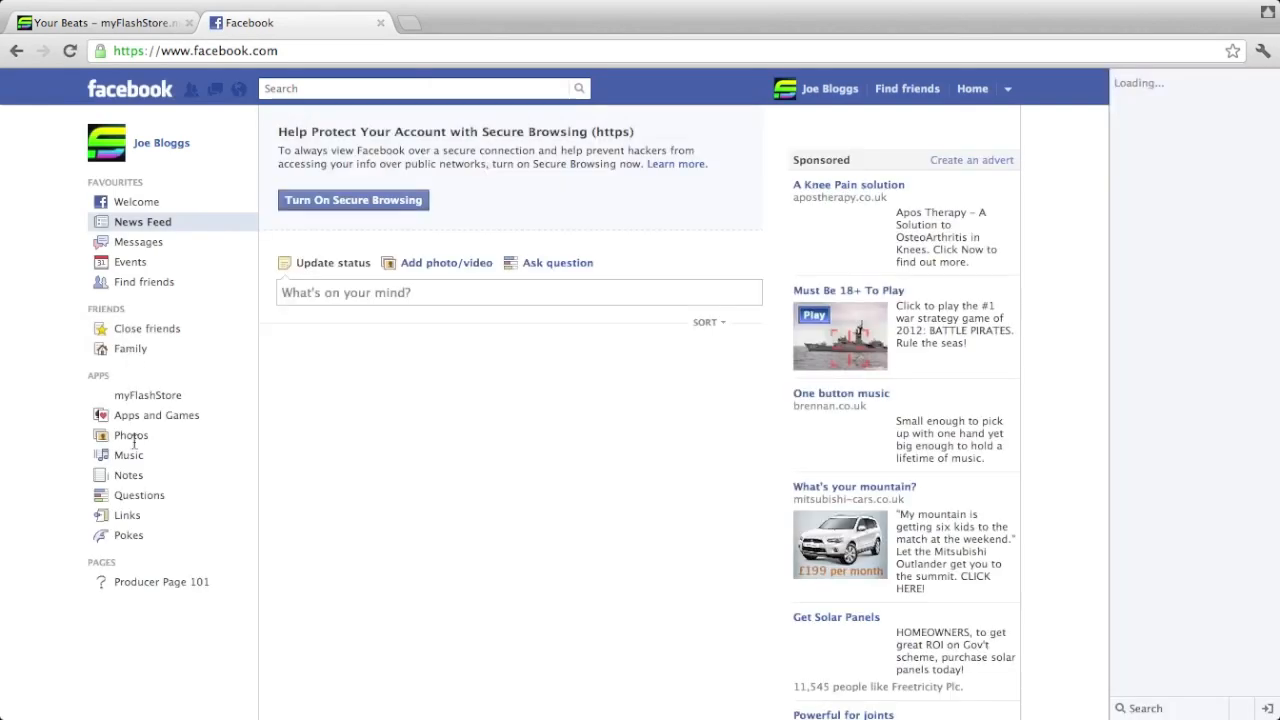
pyautogui.click(164, 582)
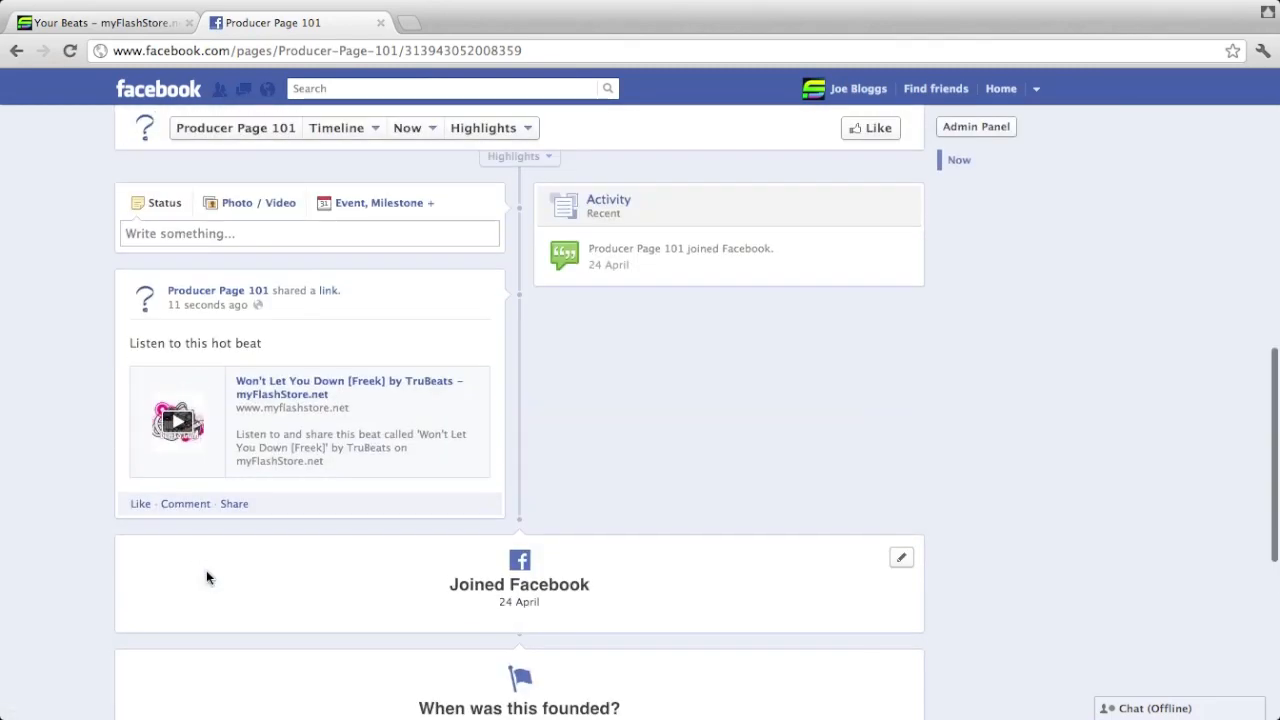
pyautogui.moveTo(276, 292)
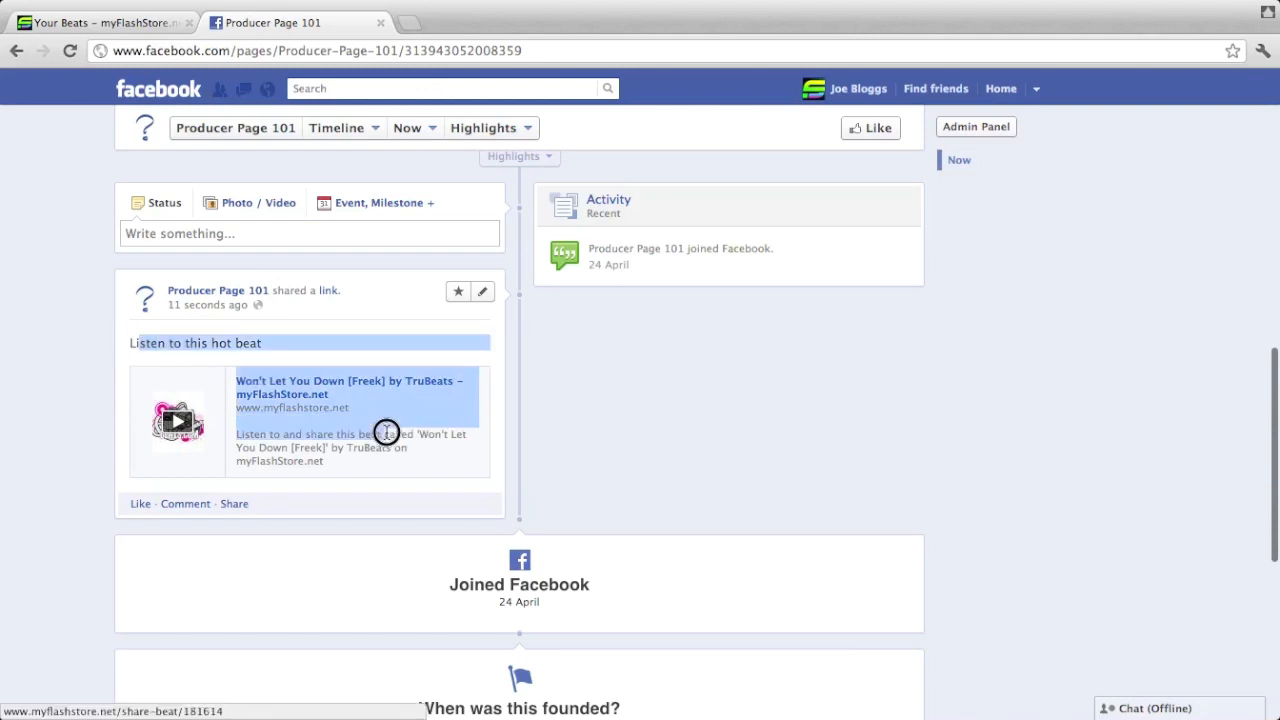
pyautogui.moveTo(80, 404)
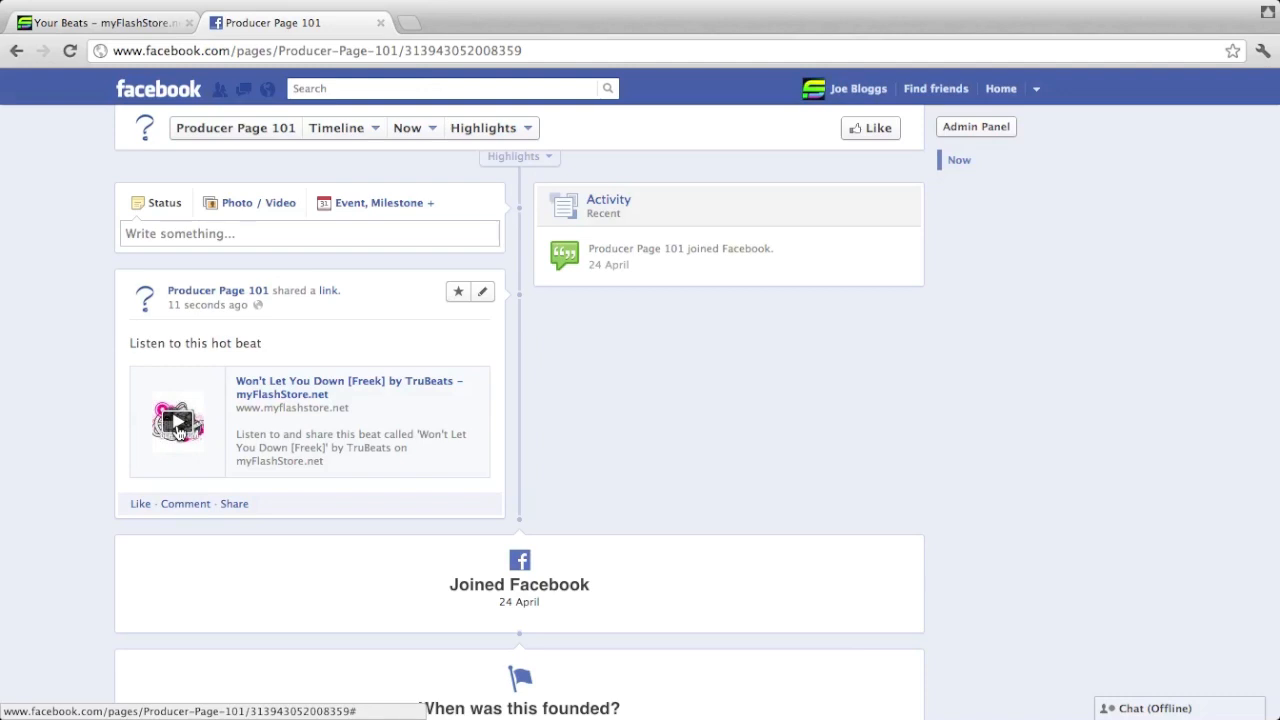
pyautogui.click(176, 420)
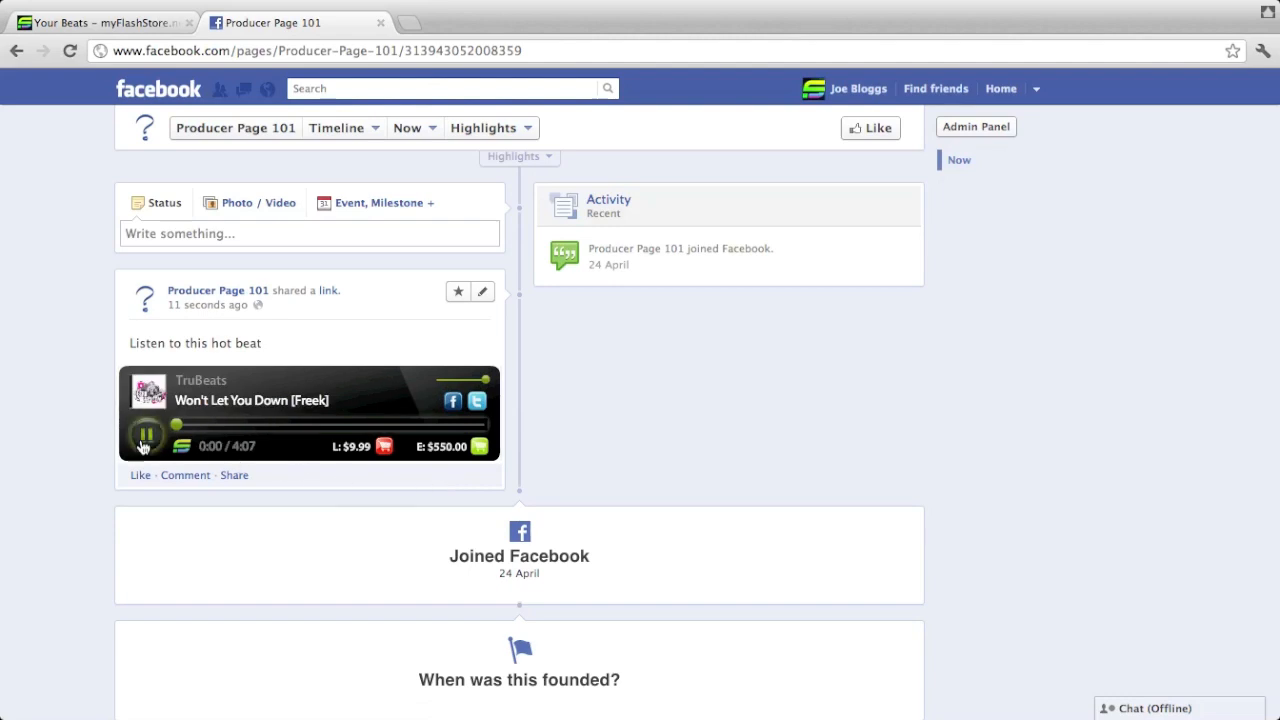
pyautogui.click(144, 446)
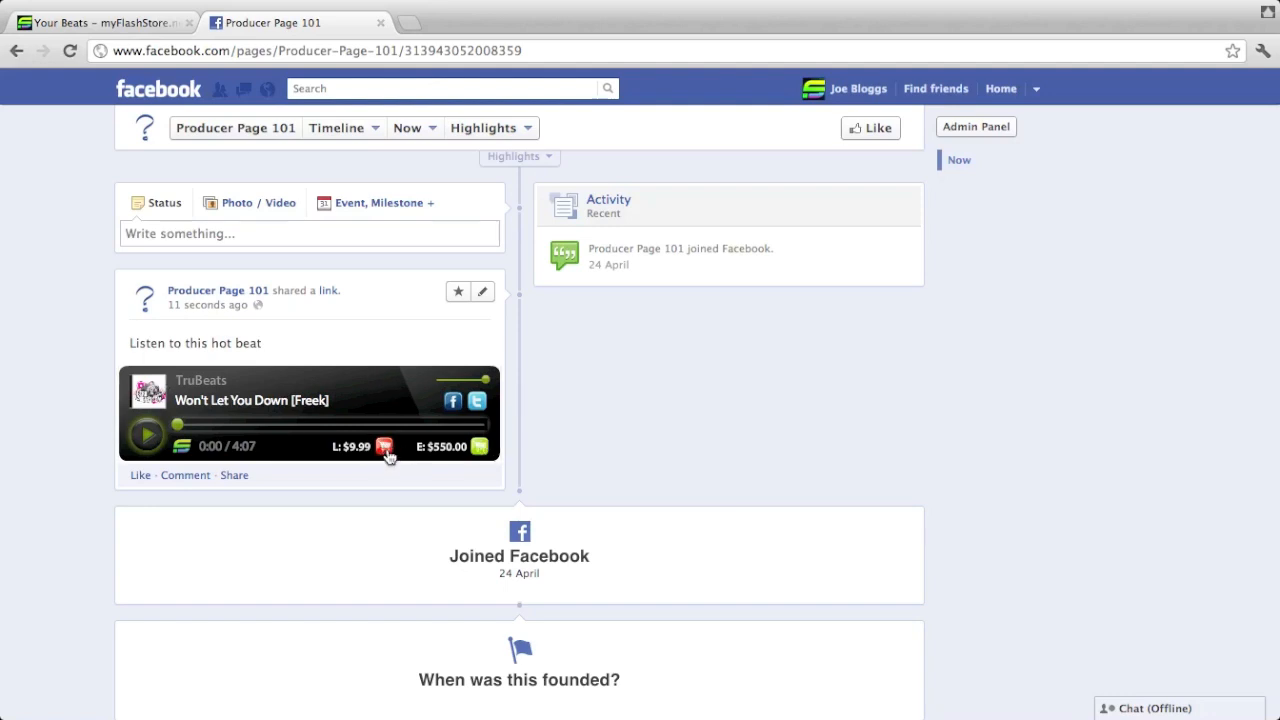
pyautogui.click(388, 446)
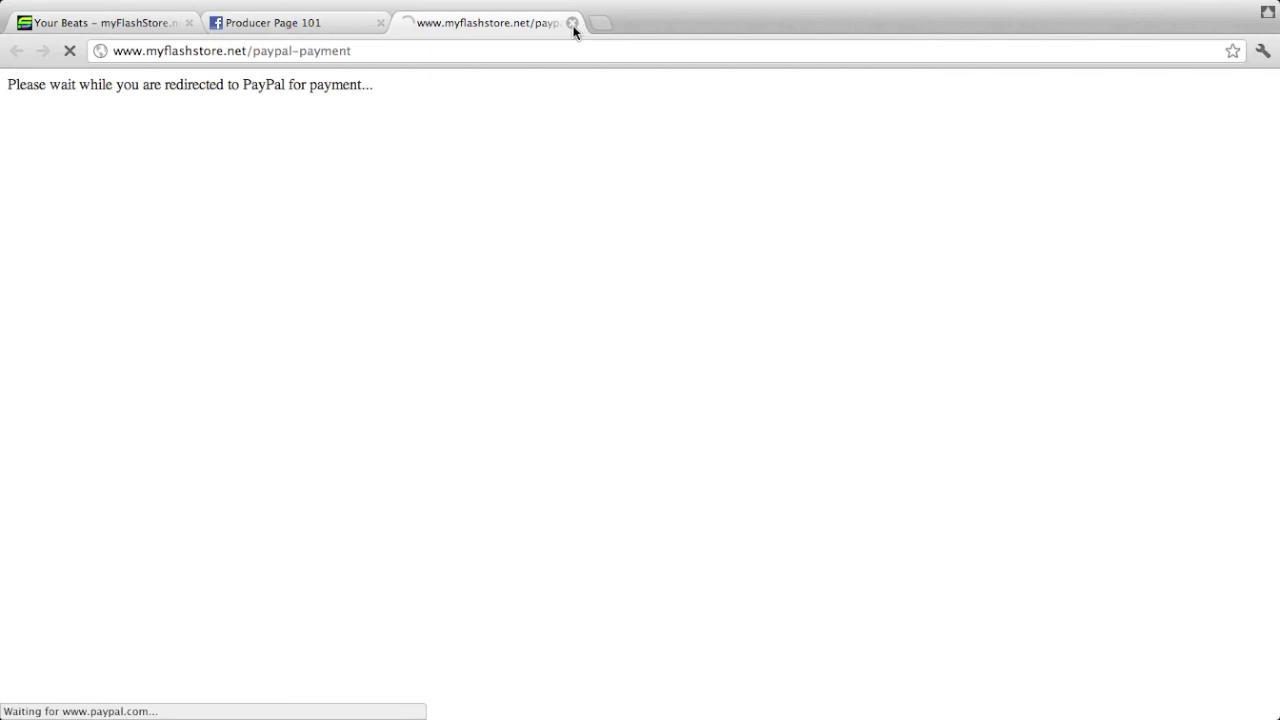
pyautogui.click(576, 22)
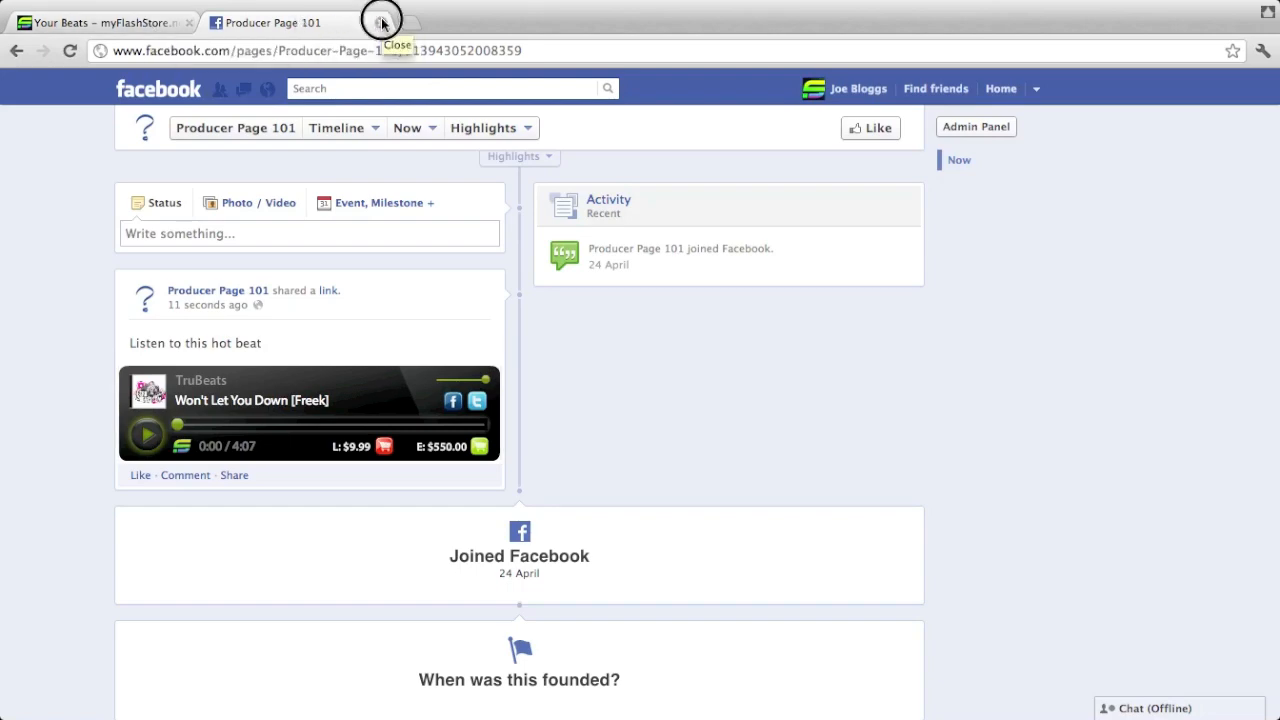
# Step: Leave the Facebook tab and send the prefilled tweet about the beat with its link
pyautogui.click(374, 24)
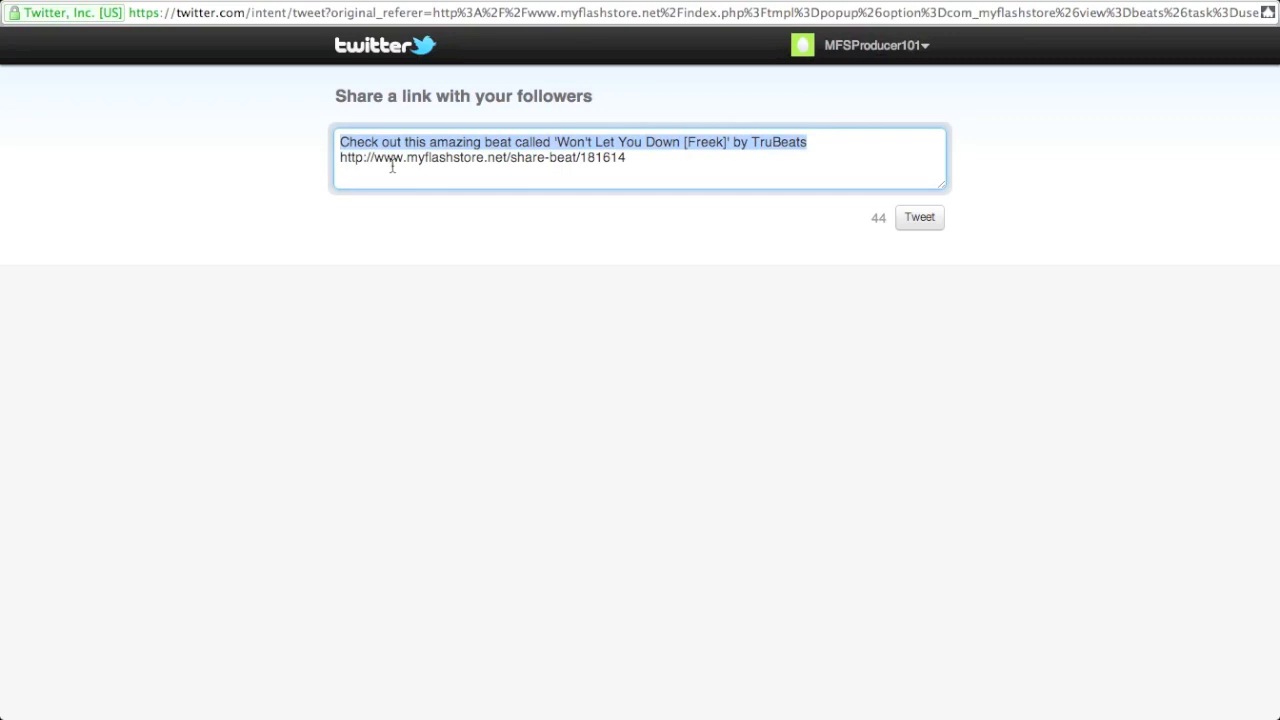
pyautogui.click(920, 216)
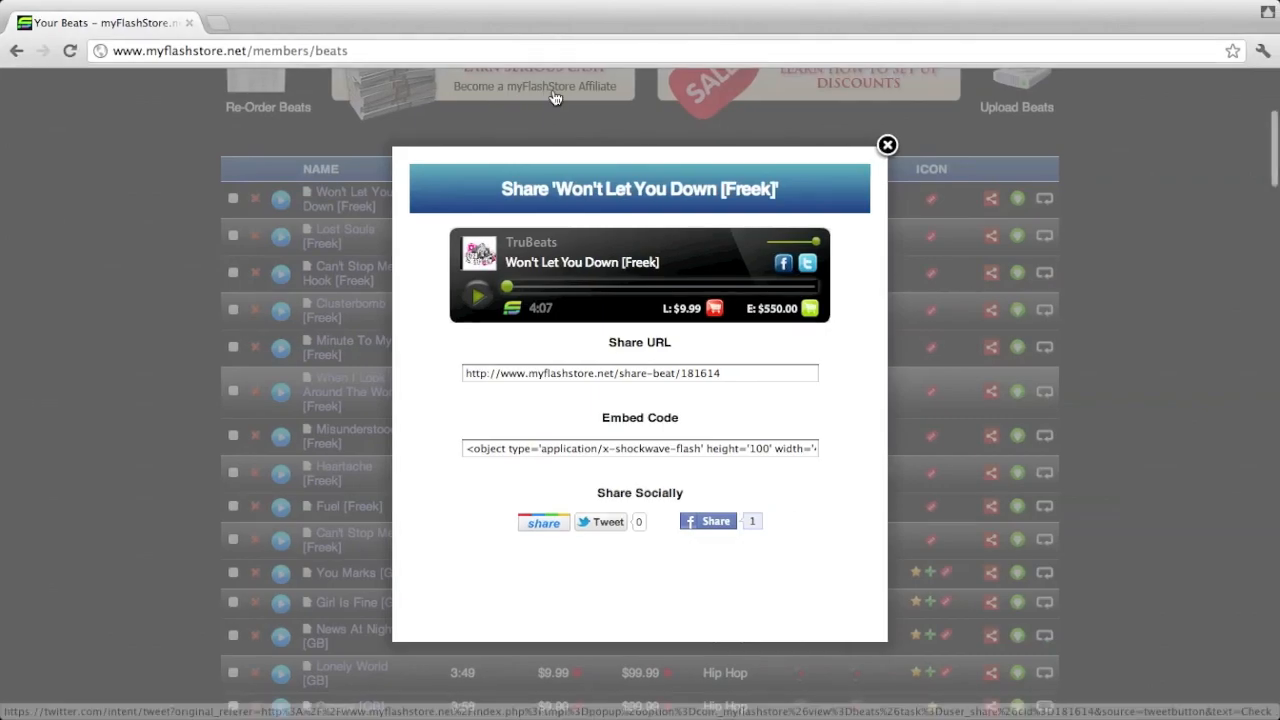
pyautogui.click(600, 520)
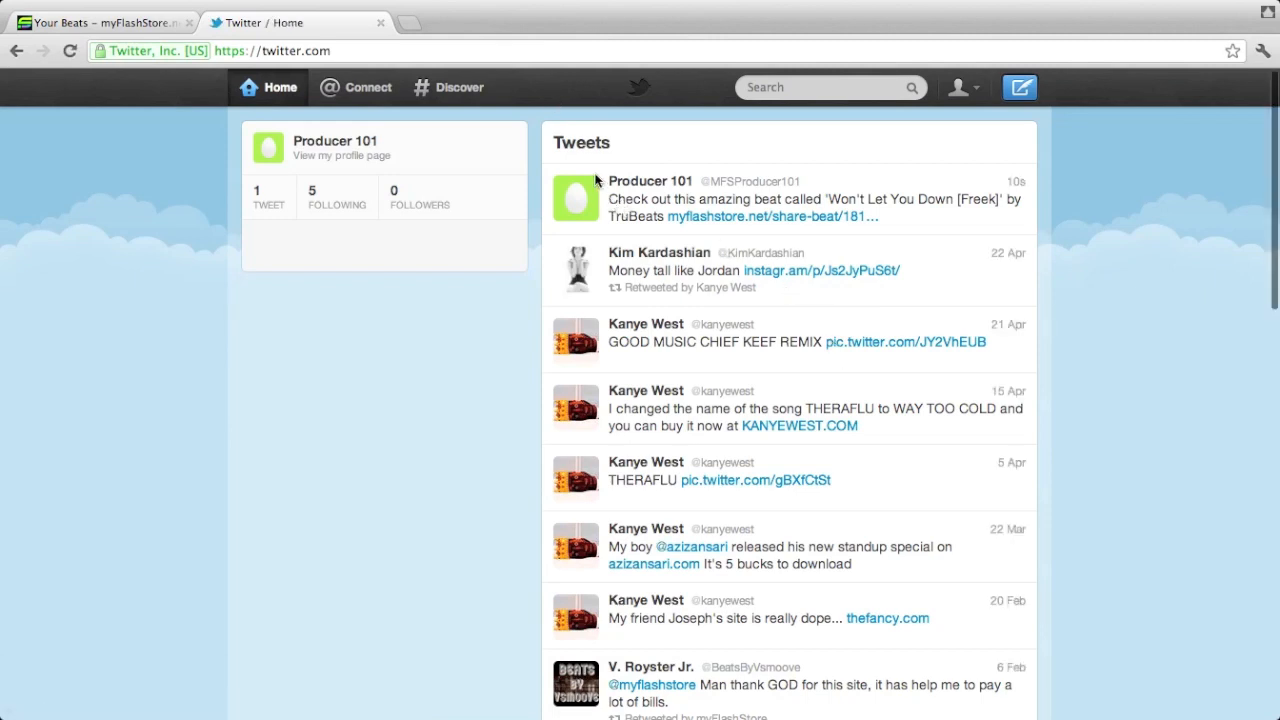
pyautogui.moveTo(710, 224)
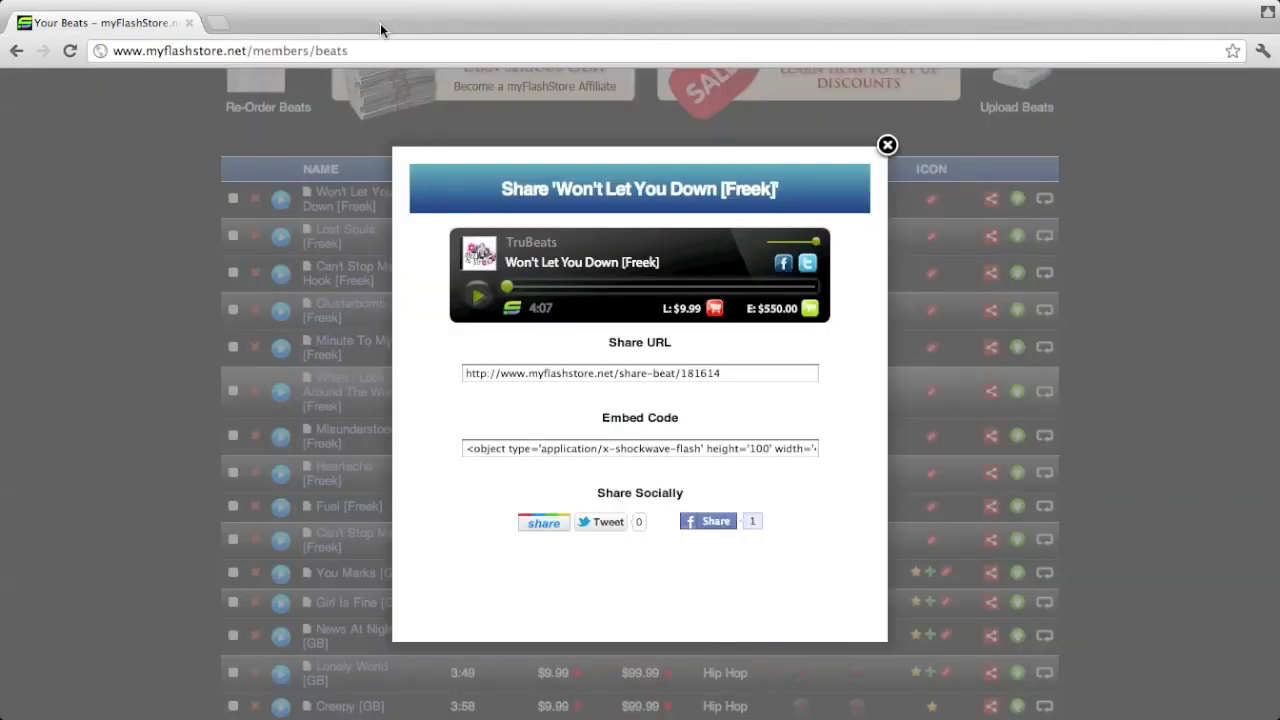
pyautogui.moveTo(768, 472)
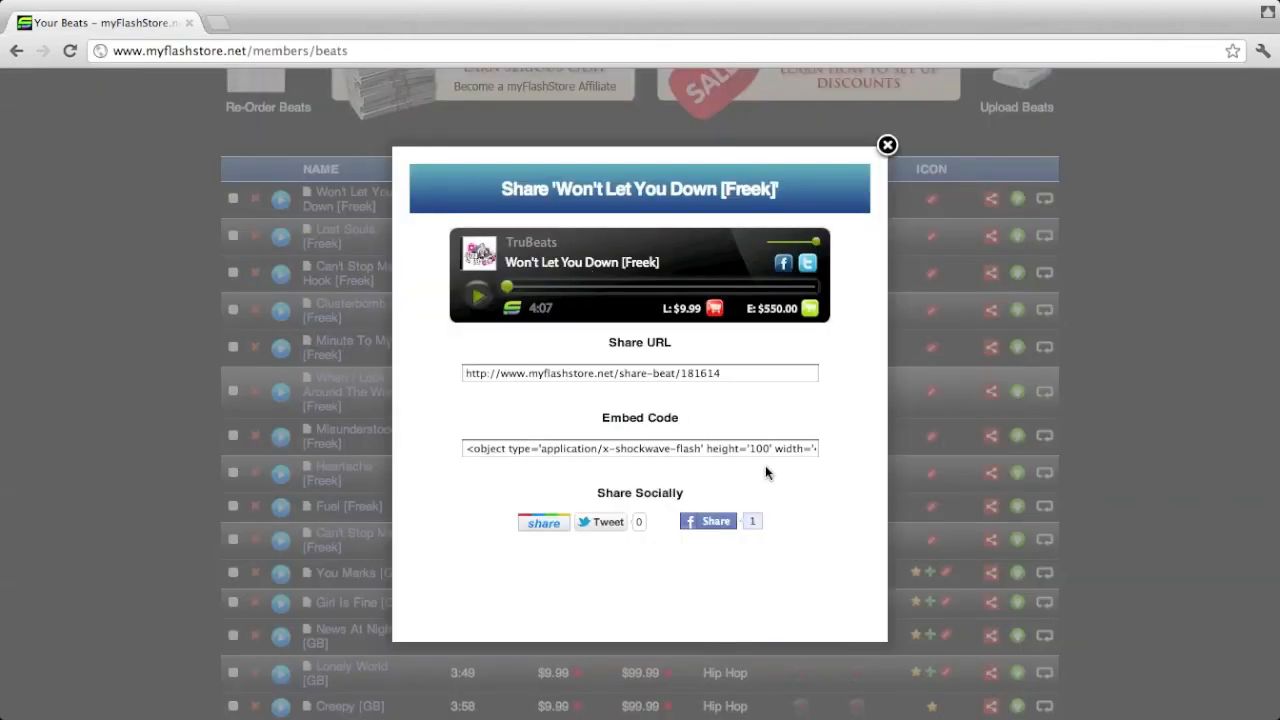